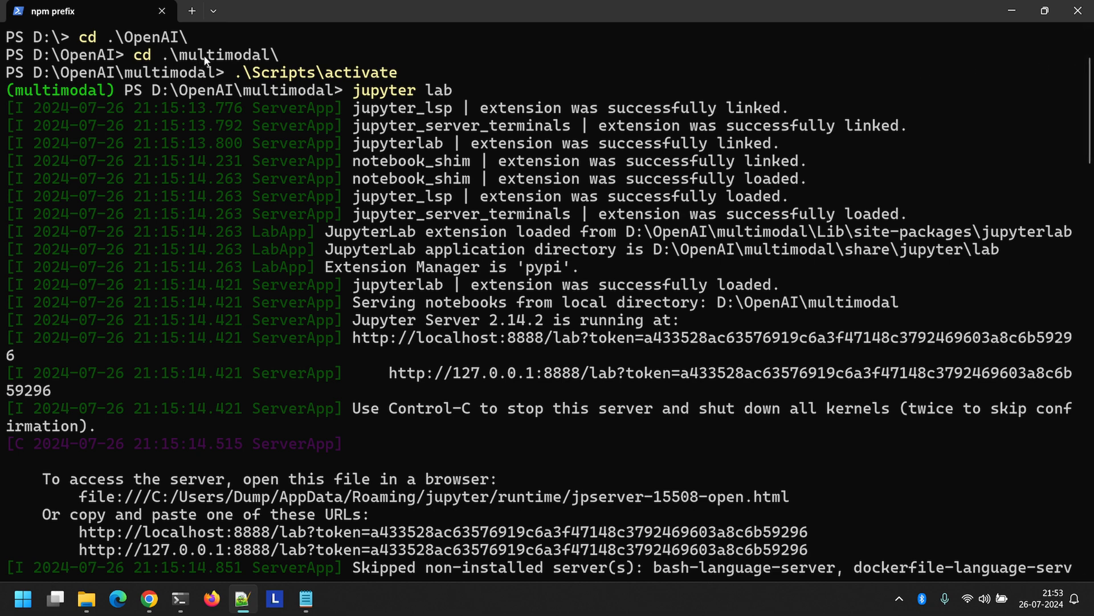
pyautogui.doubleClick(223, 55)
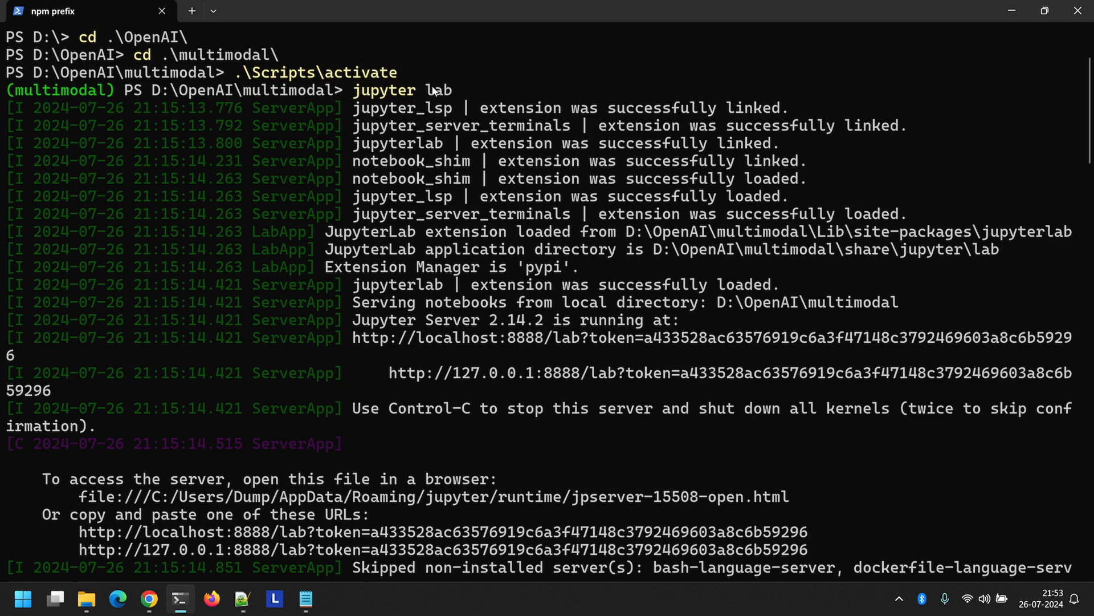
pyautogui.moveTo(281, 378)
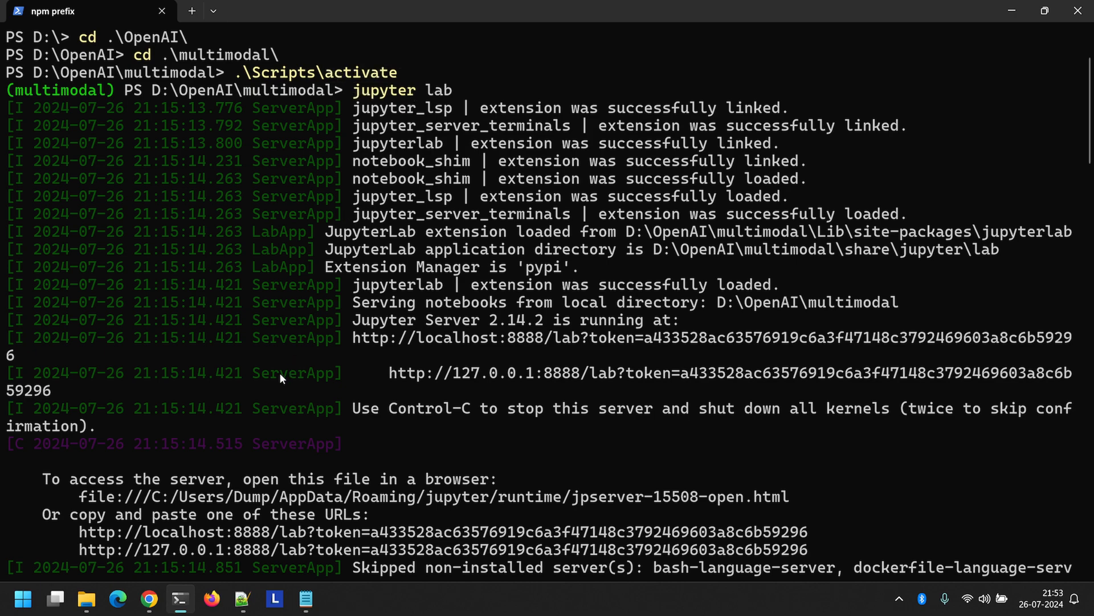
pyautogui.click(148, 599)
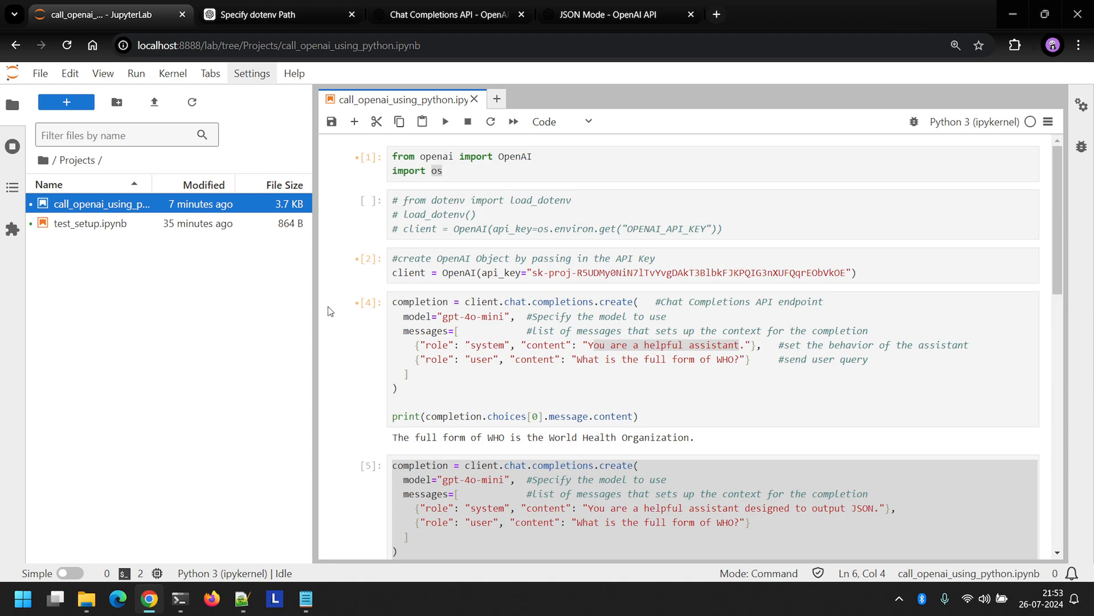
pyautogui.moveTo(104, 204)
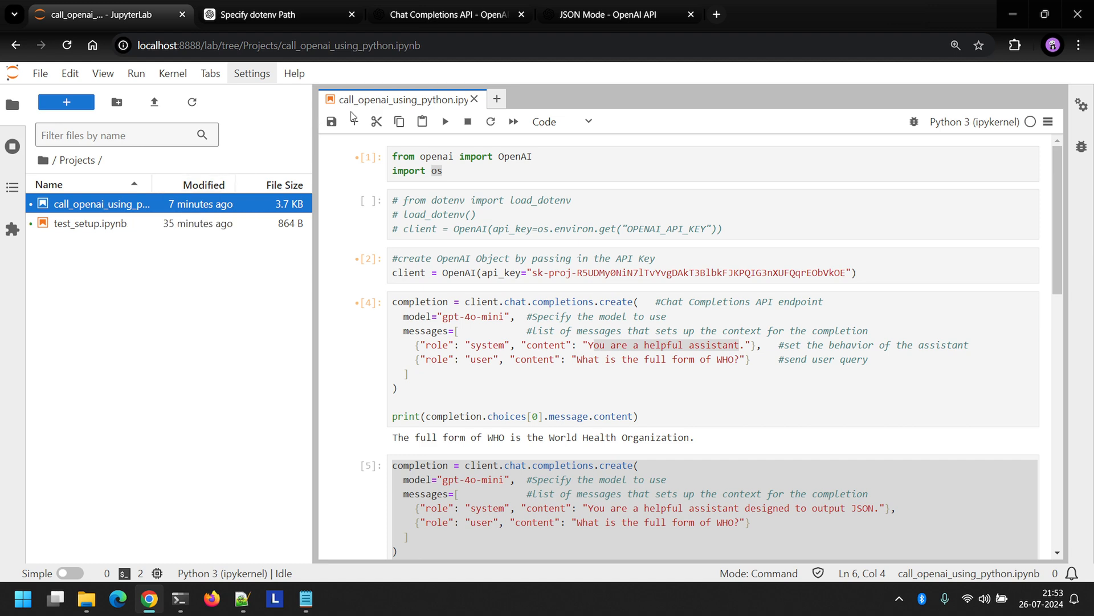
pyautogui.moveTo(441, 112)
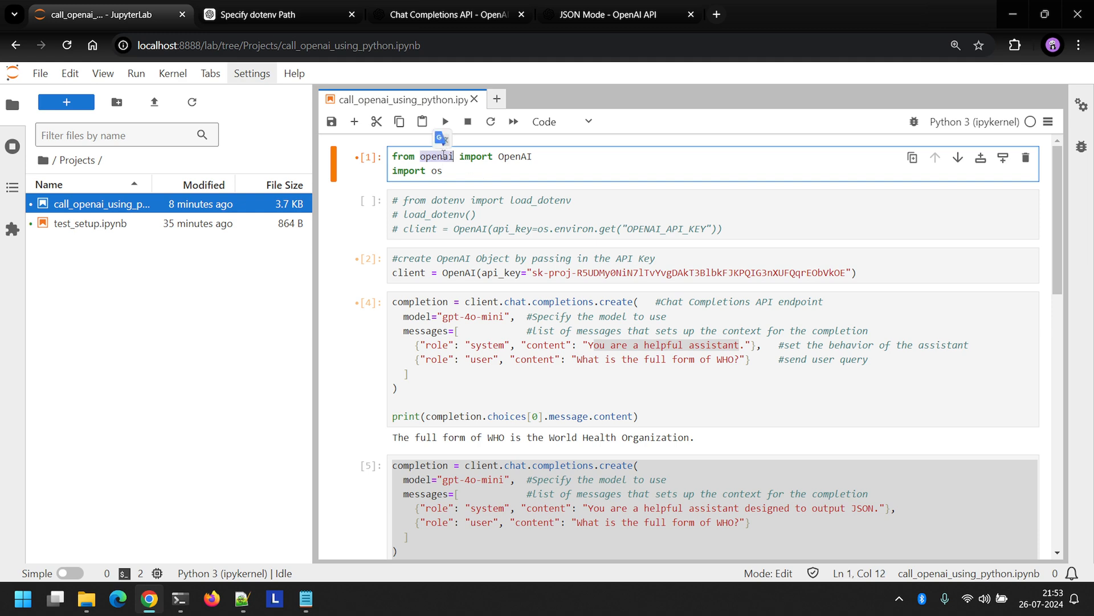
pyautogui.click(445, 171)
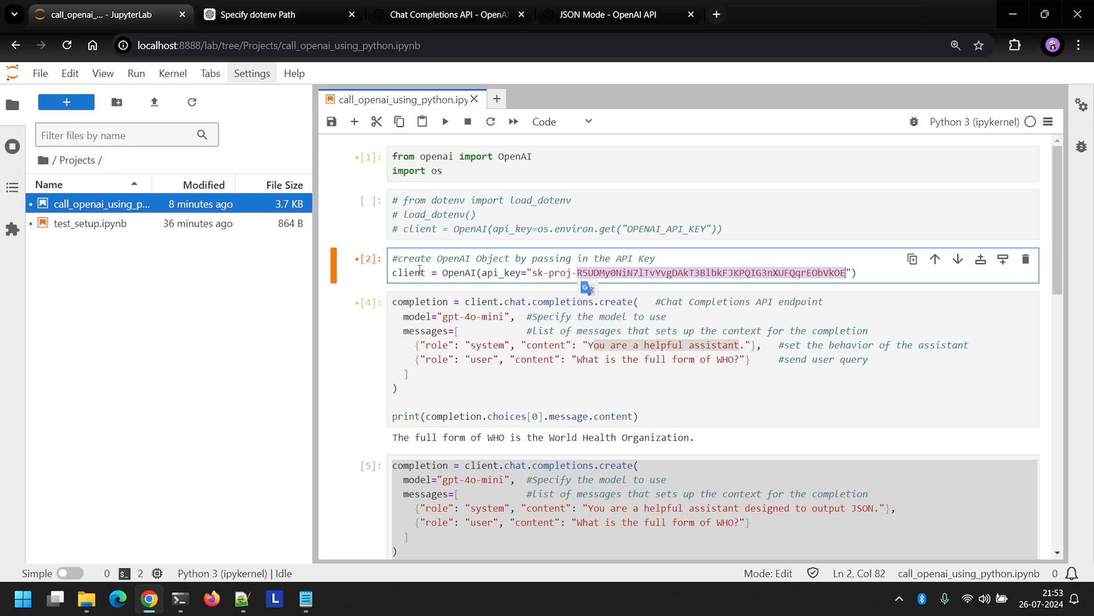
pyautogui.doubleClick(408, 272)
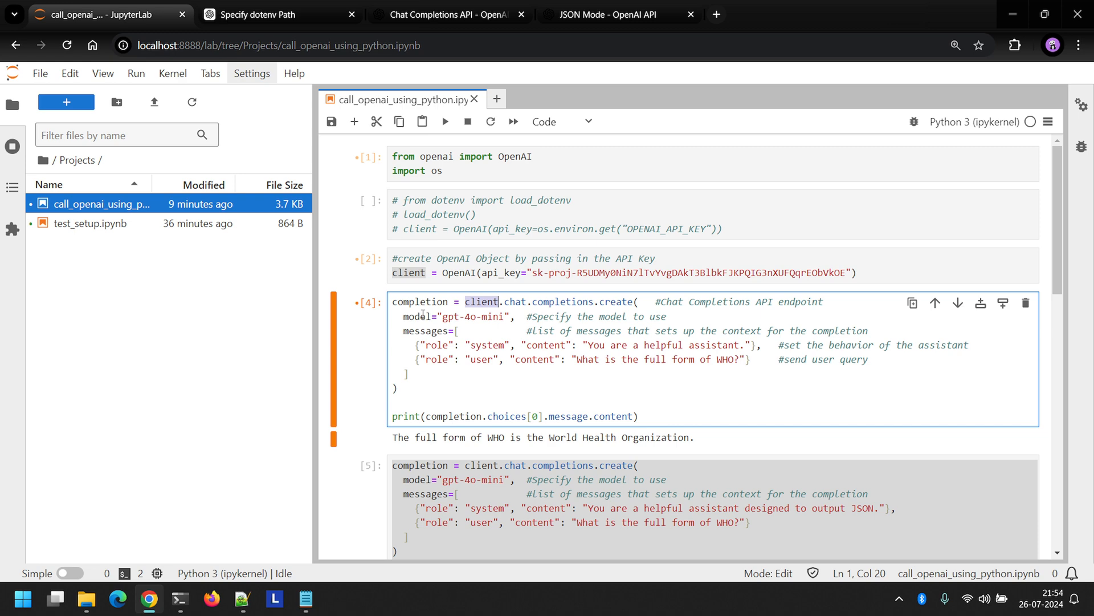
pyautogui.click(417, 317)
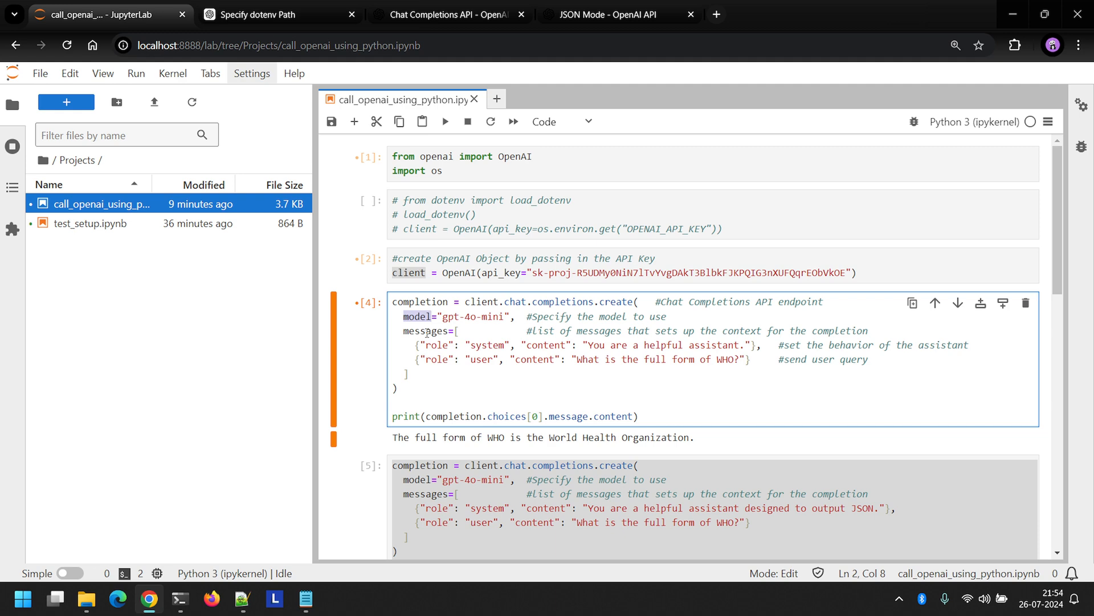
pyautogui.moveTo(657, 347)
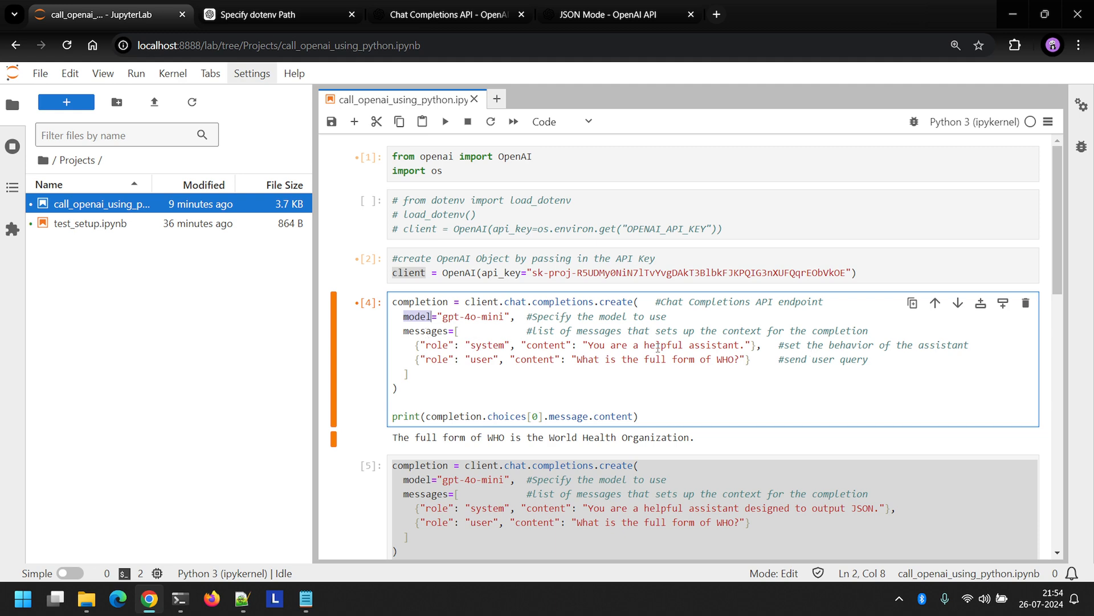
pyautogui.moveTo(675, 345)
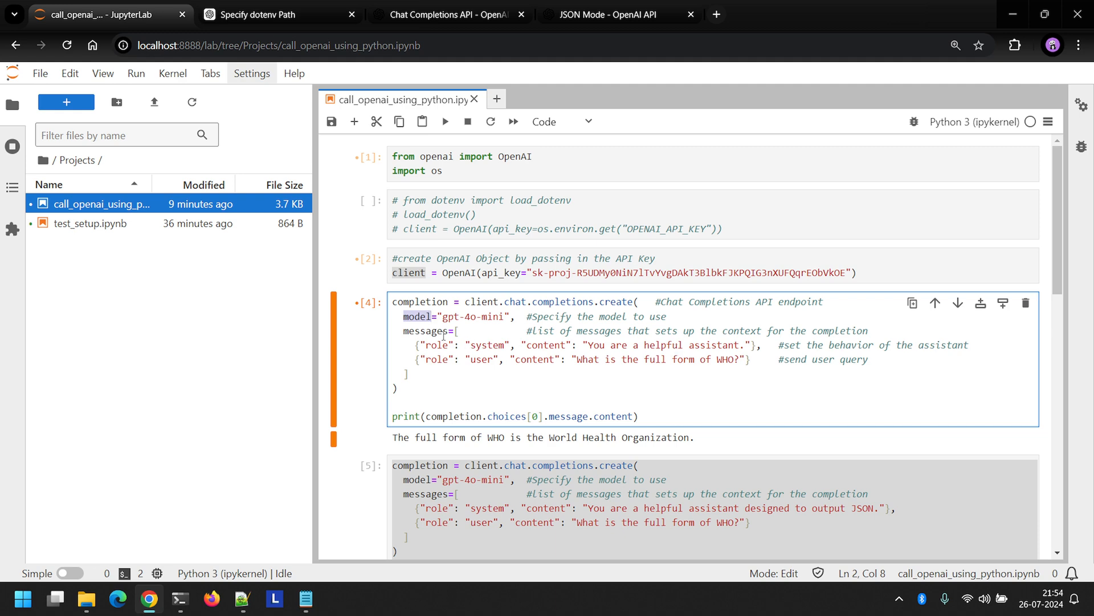
pyautogui.doubleClick(488, 345)
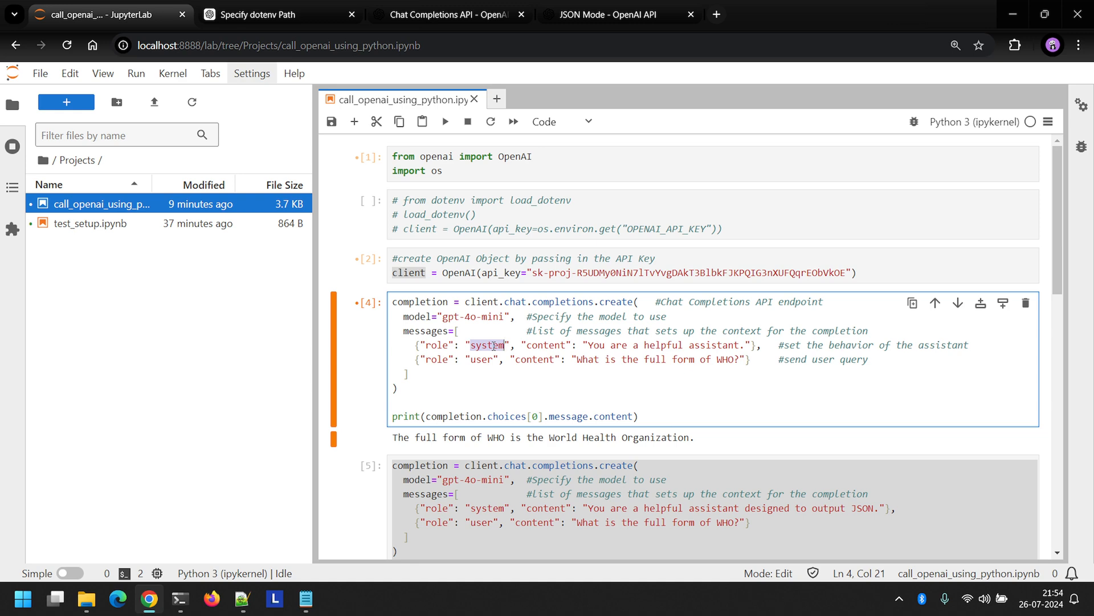
pyautogui.click(594, 345)
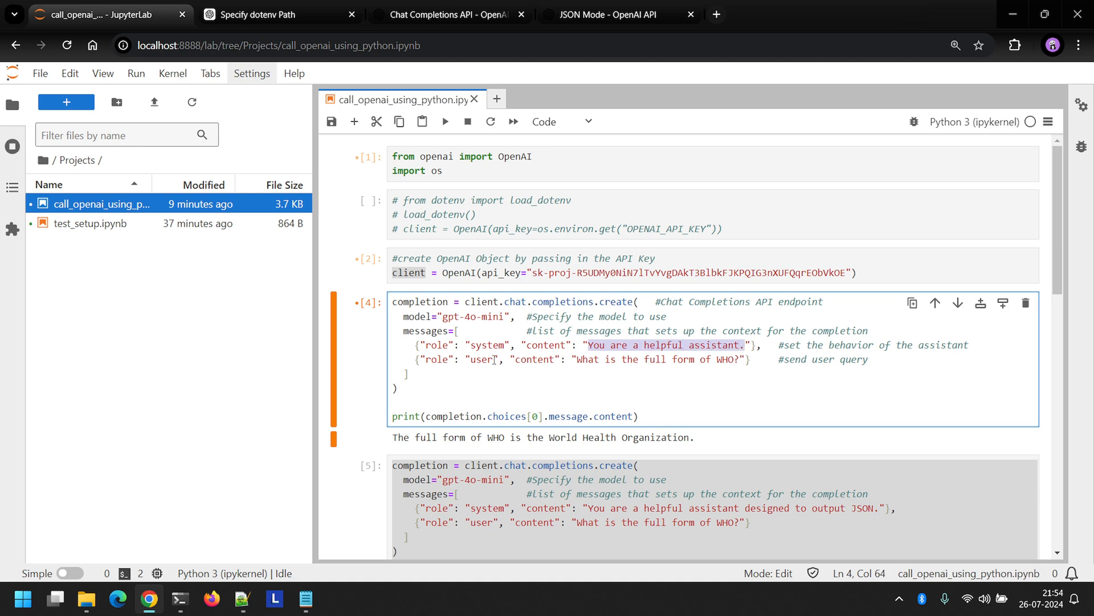
pyautogui.doubleClick(480, 359)
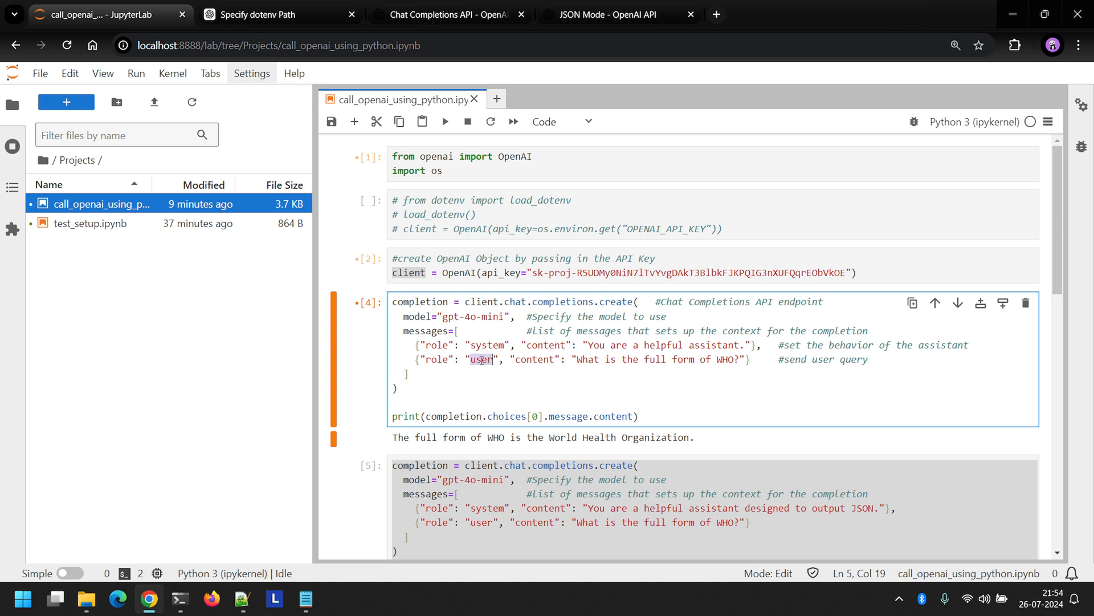
pyautogui.moveTo(578, 359)
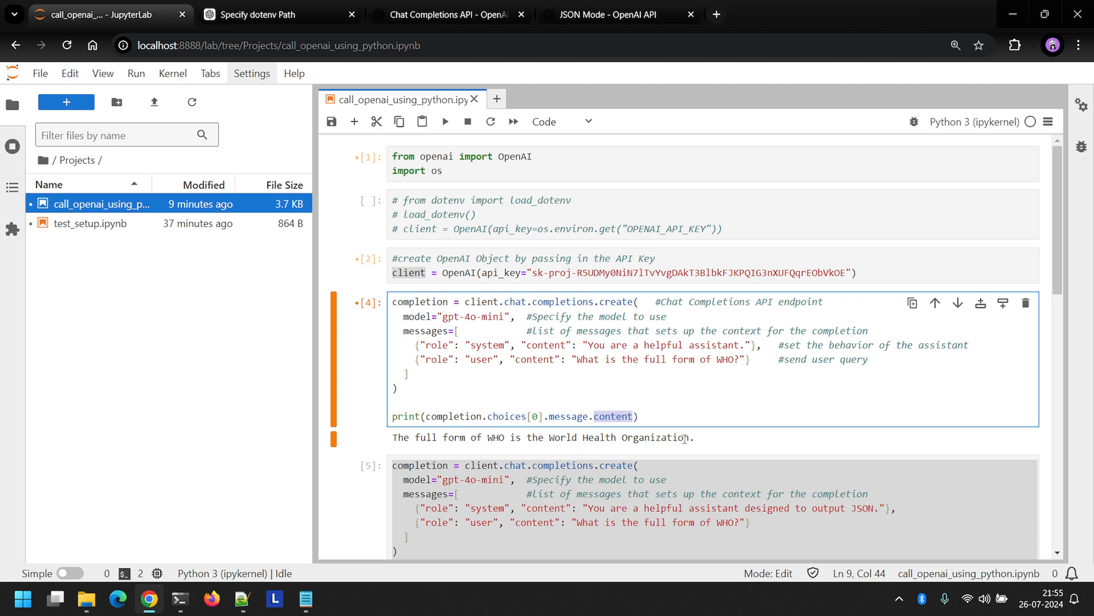
pyautogui.click(636, 416)
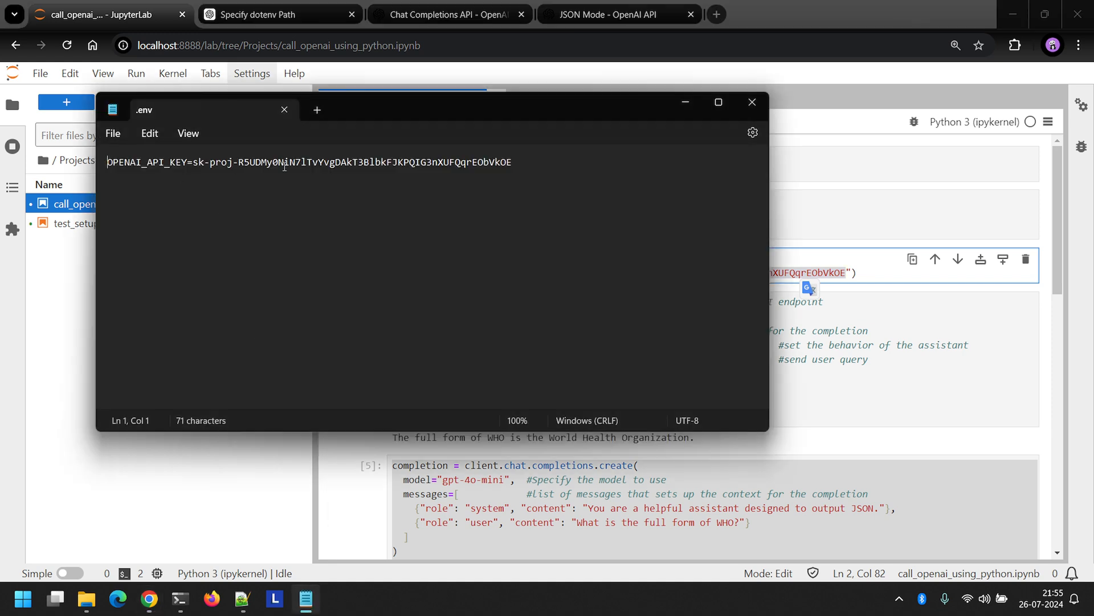
pyautogui.click(752, 102)
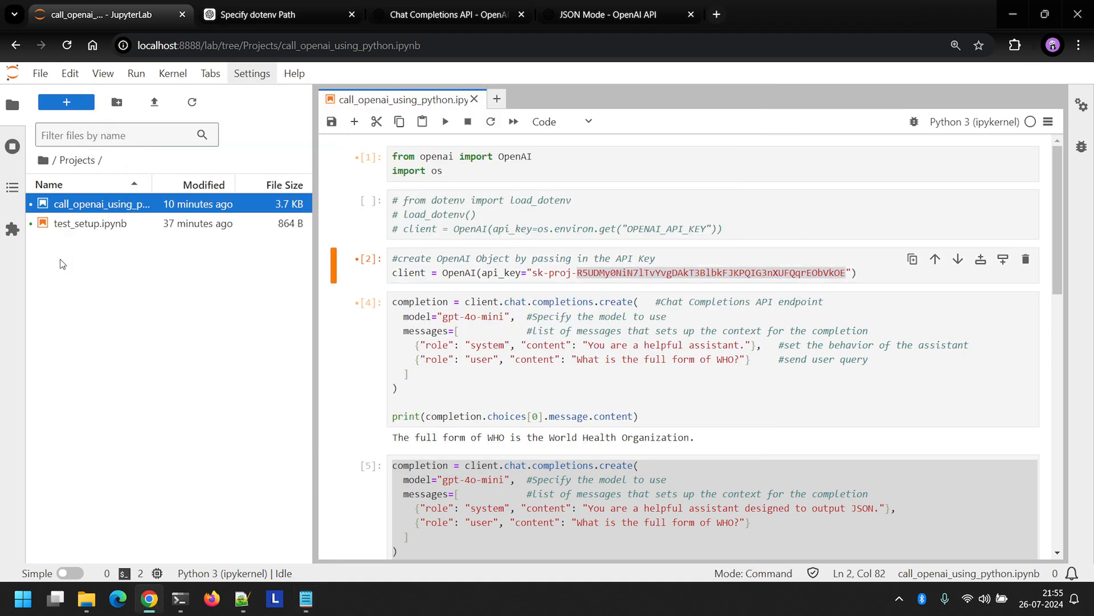
pyautogui.click(489, 214)
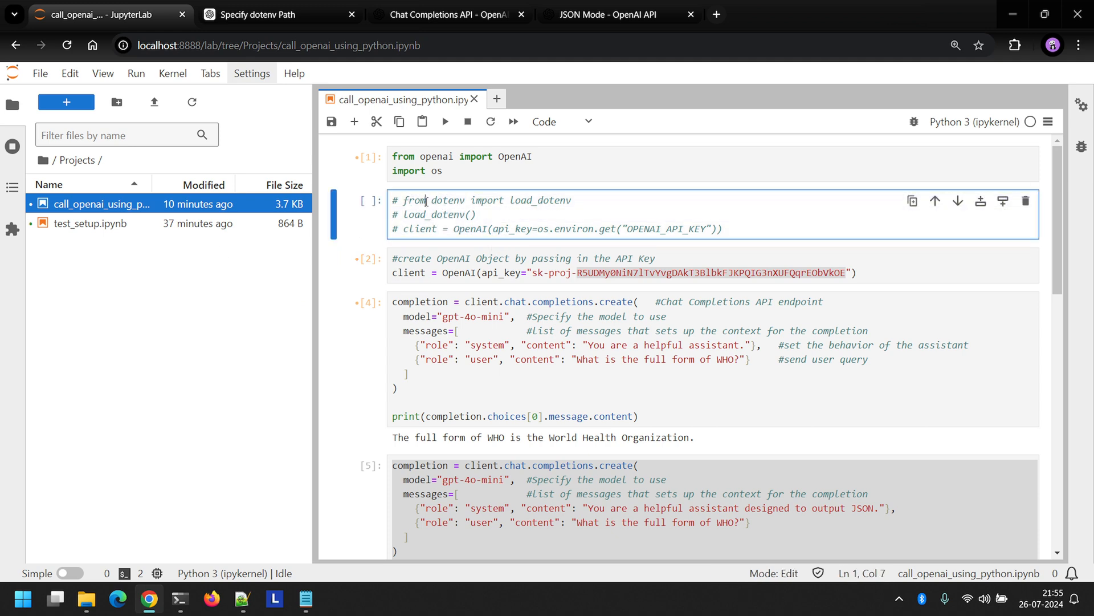
pyautogui.doubleClick(434, 214)
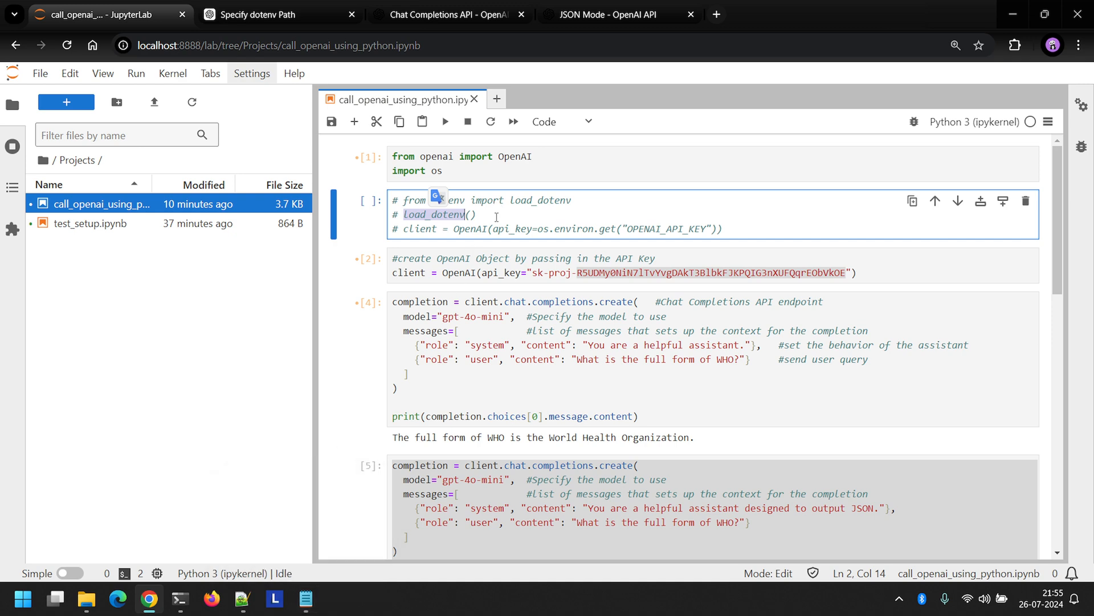
pyautogui.moveTo(305, 599)
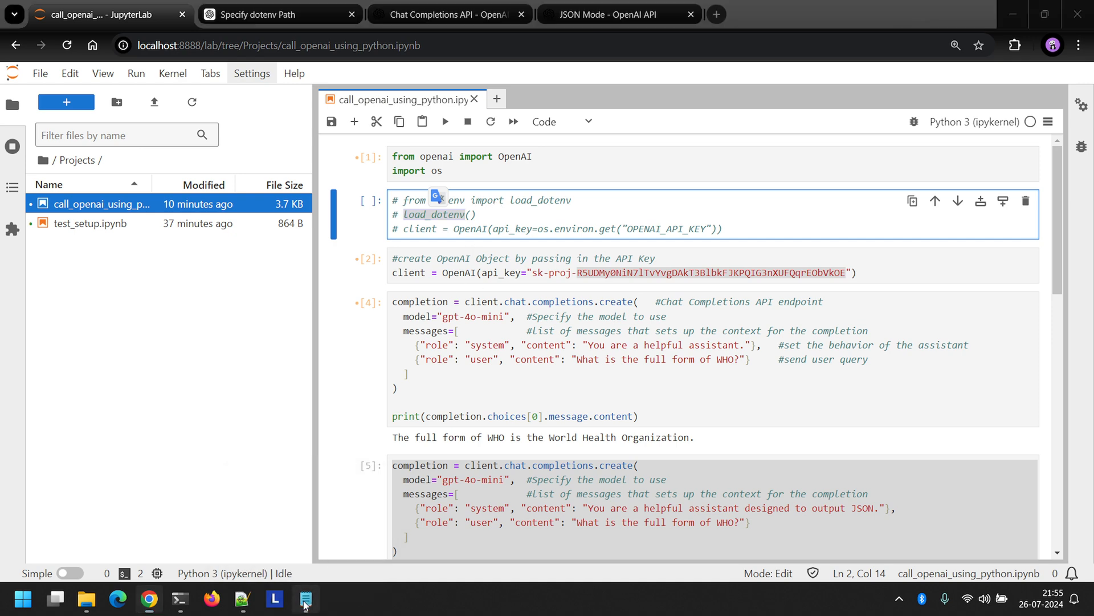
pyautogui.click(302, 599)
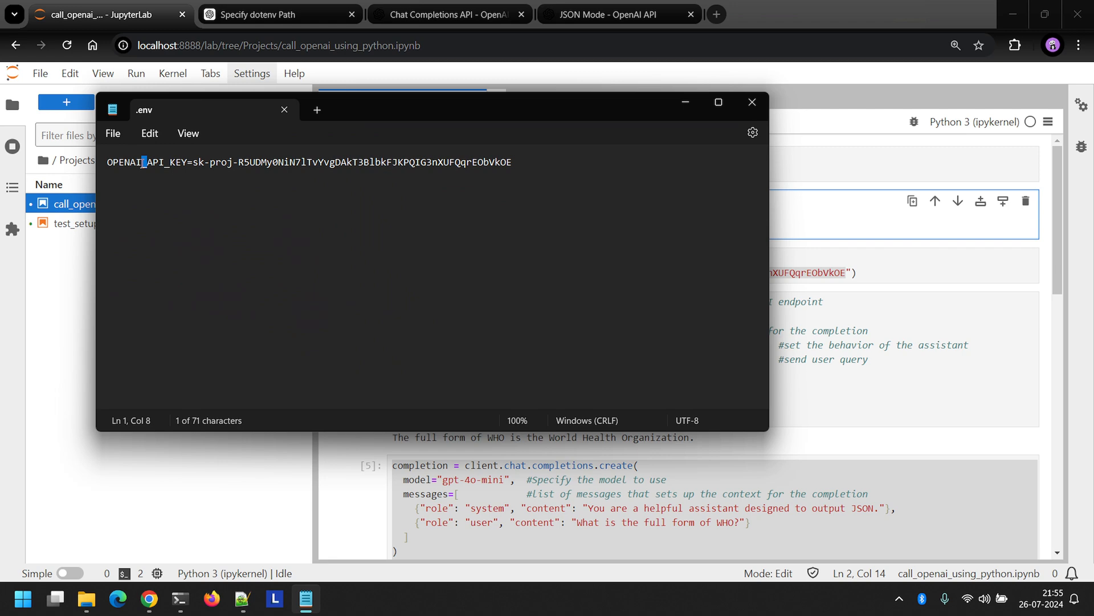
pyautogui.click(751, 102)
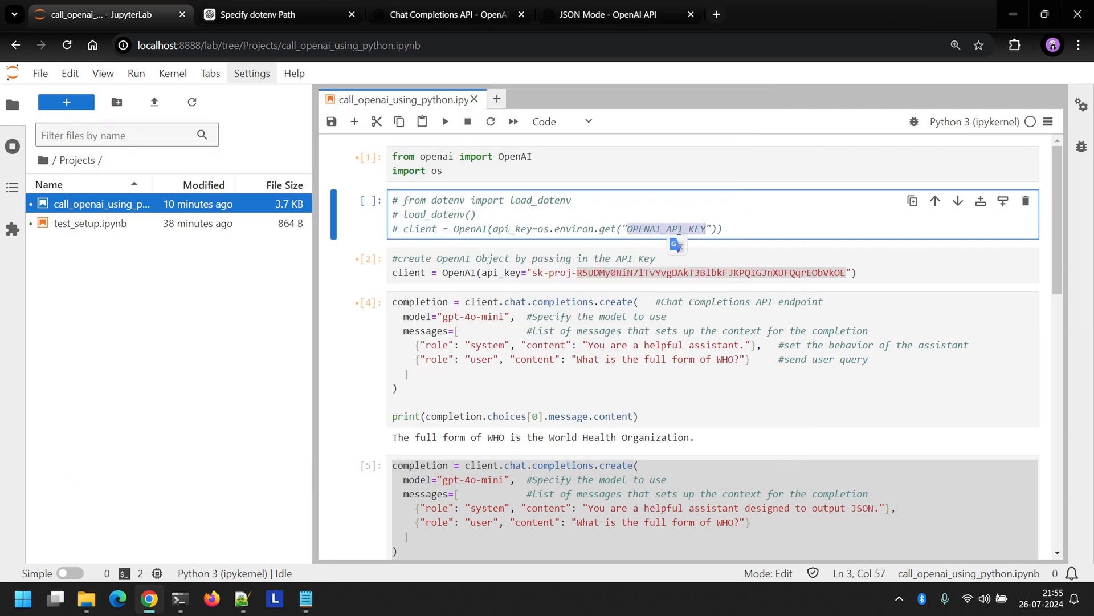
pyautogui.moveTo(616, 222)
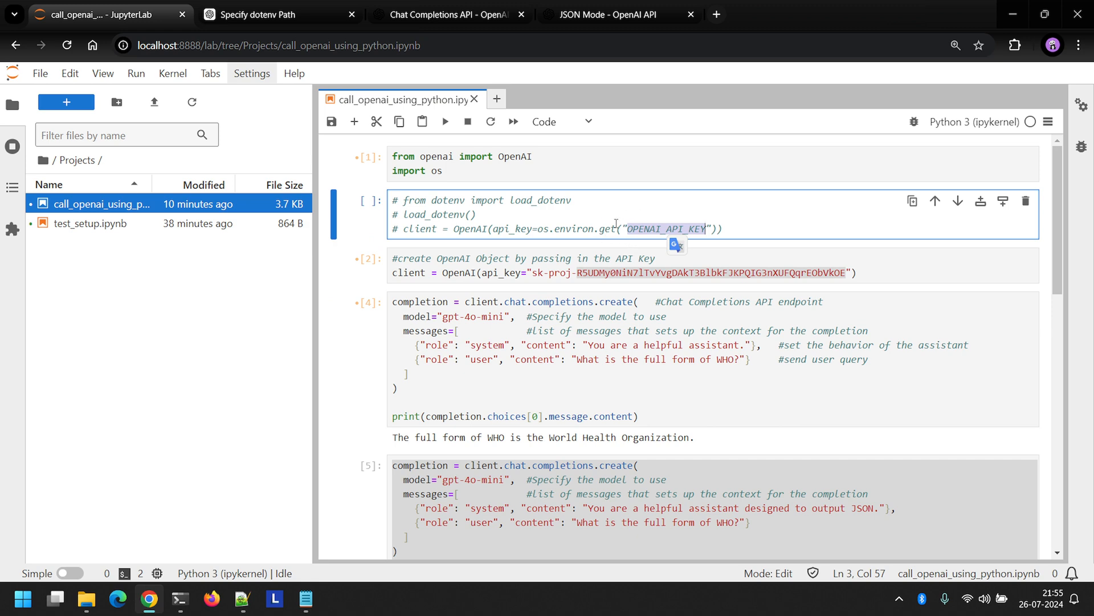
pyautogui.moveTo(735, 230)
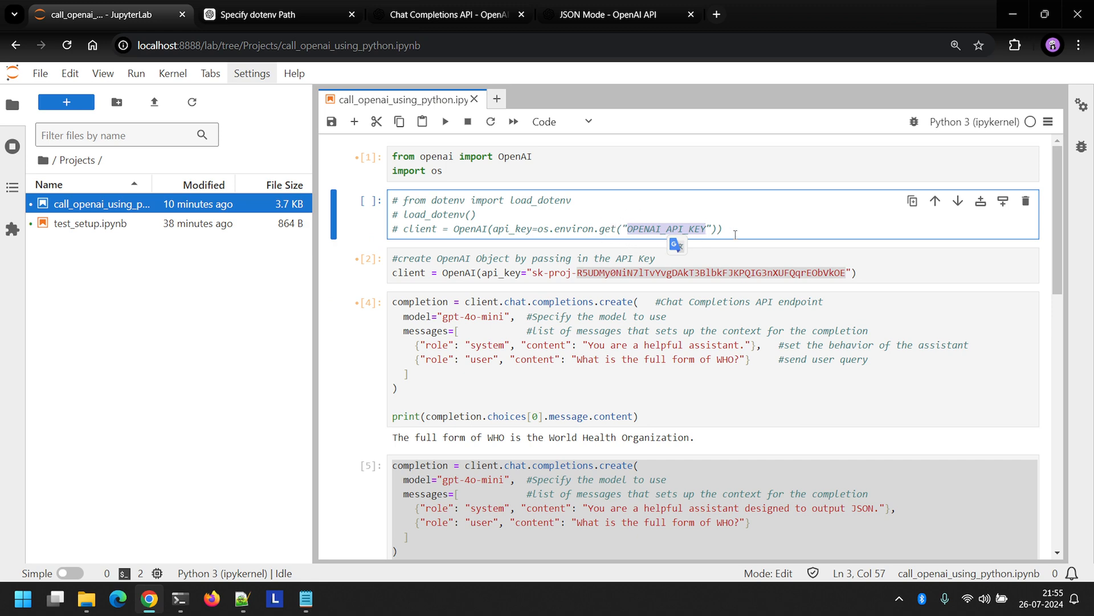
pyautogui.click(724, 228)
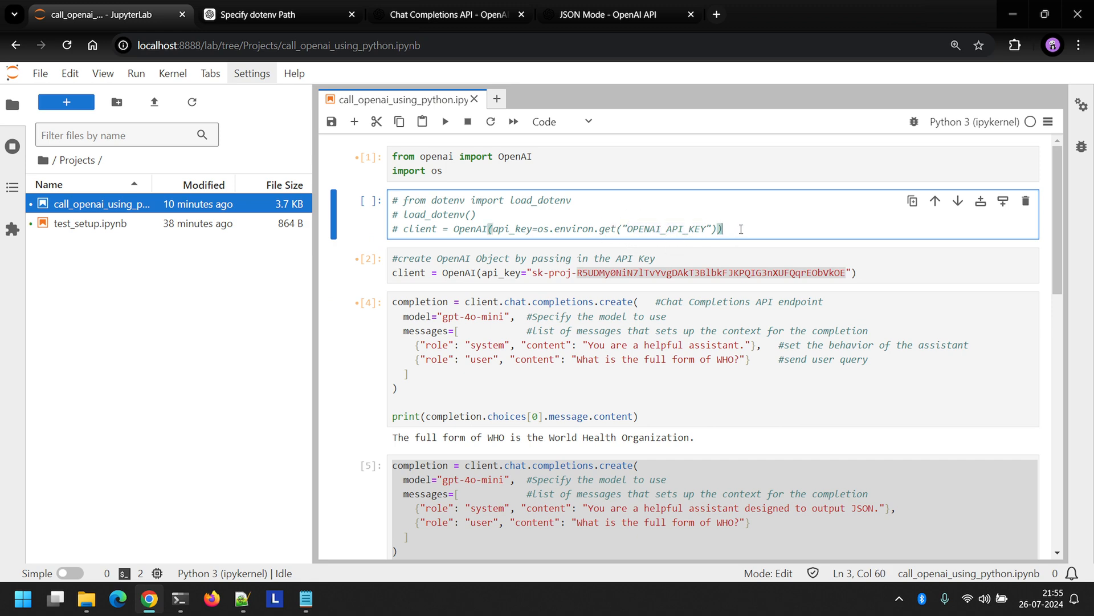
pyautogui.scroll(-3)
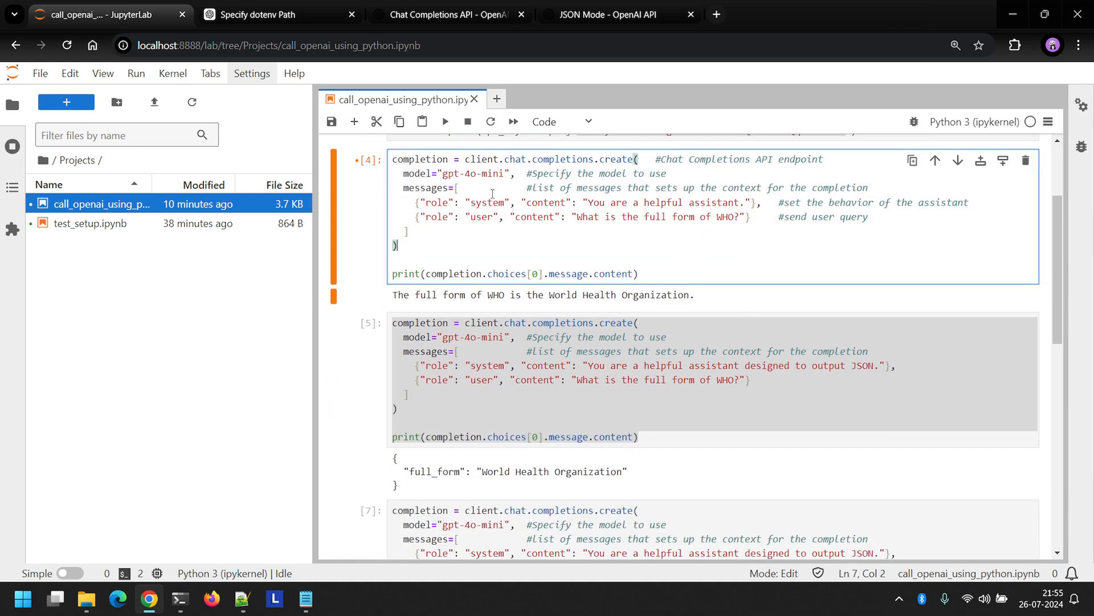
pyautogui.click(488, 202)
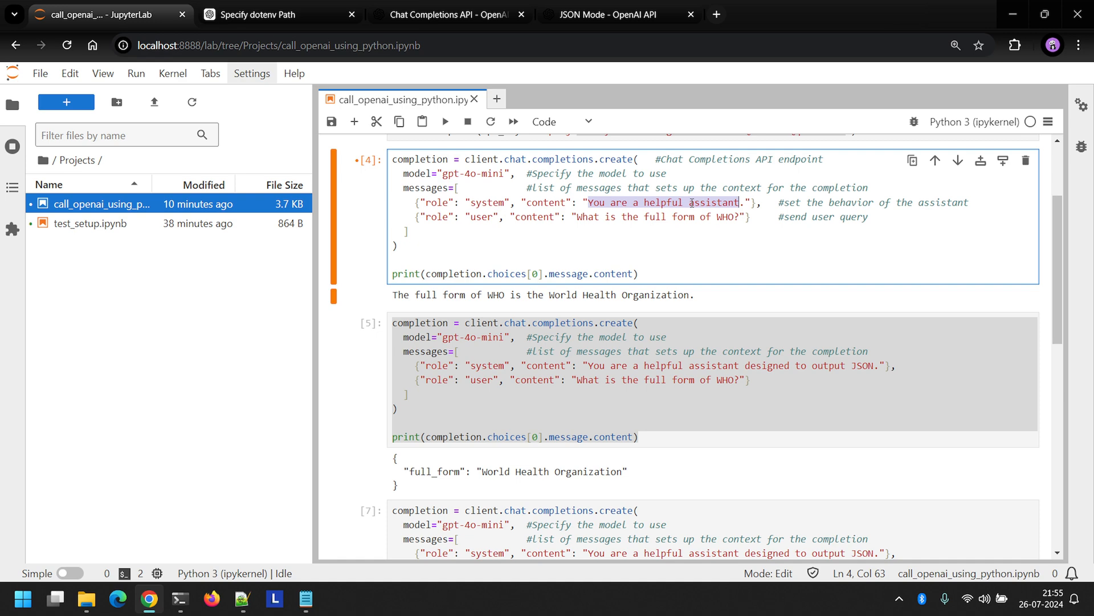
pyautogui.click(513, 364)
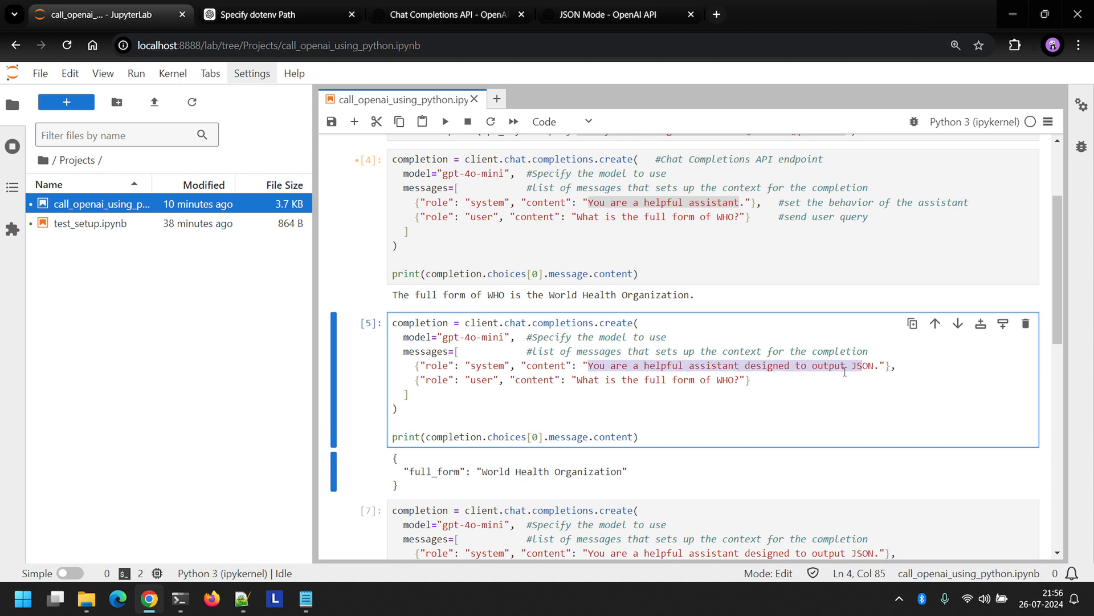
pyautogui.scroll(-3)
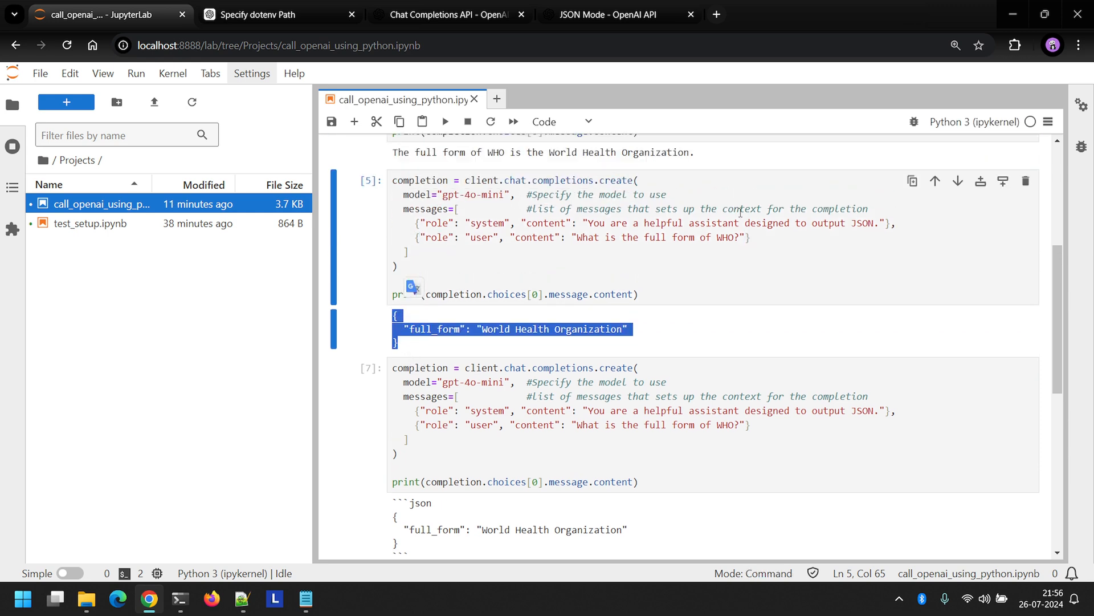
pyautogui.click(606, 256)
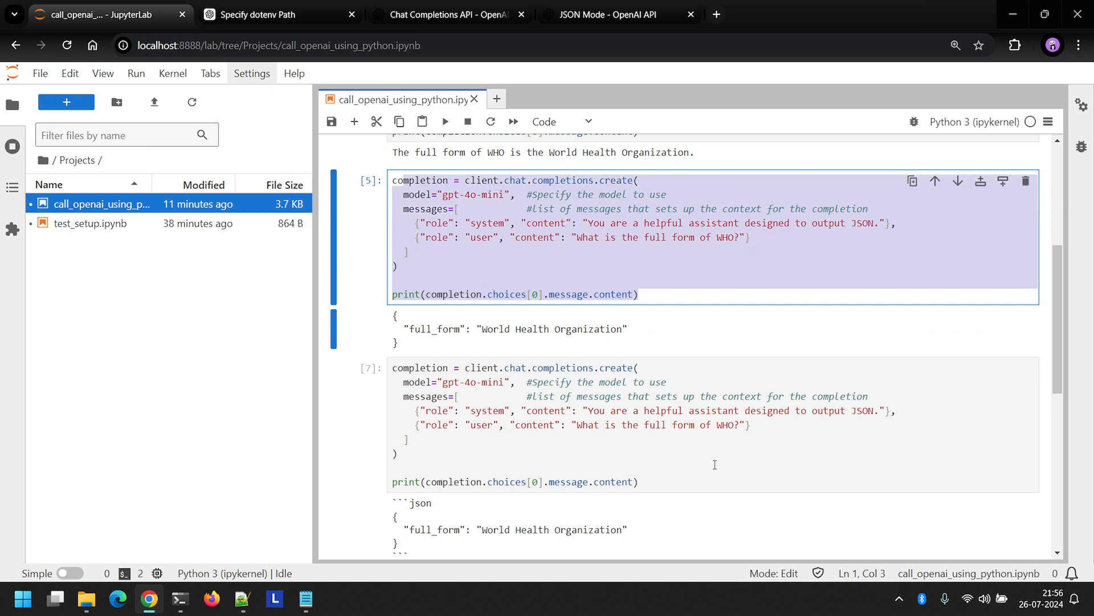
pyautogui.click(488, 410)
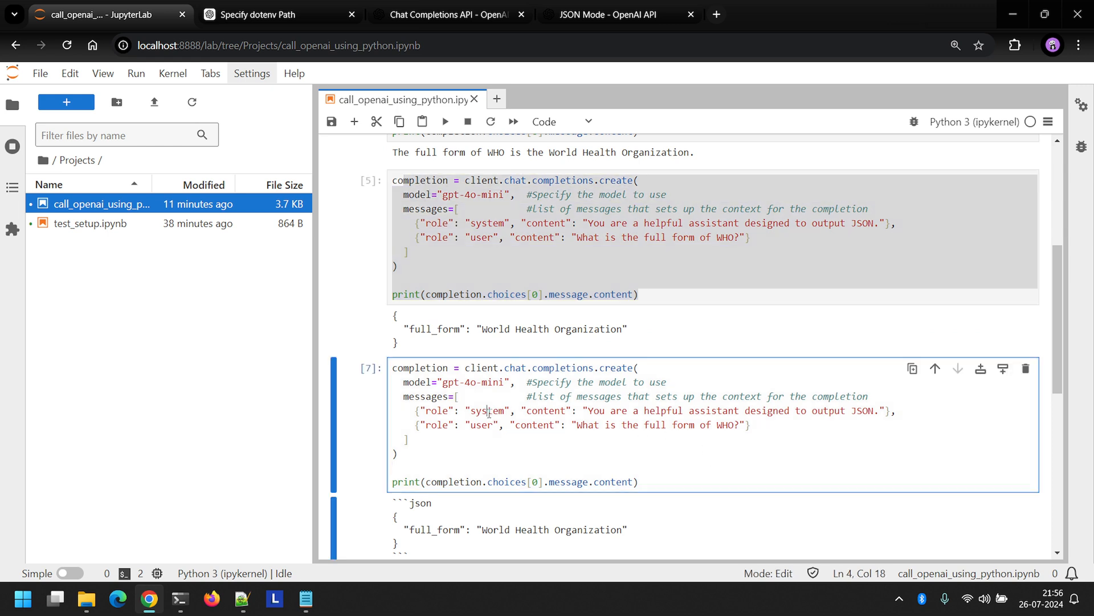
pyautogui.scroll(-3)
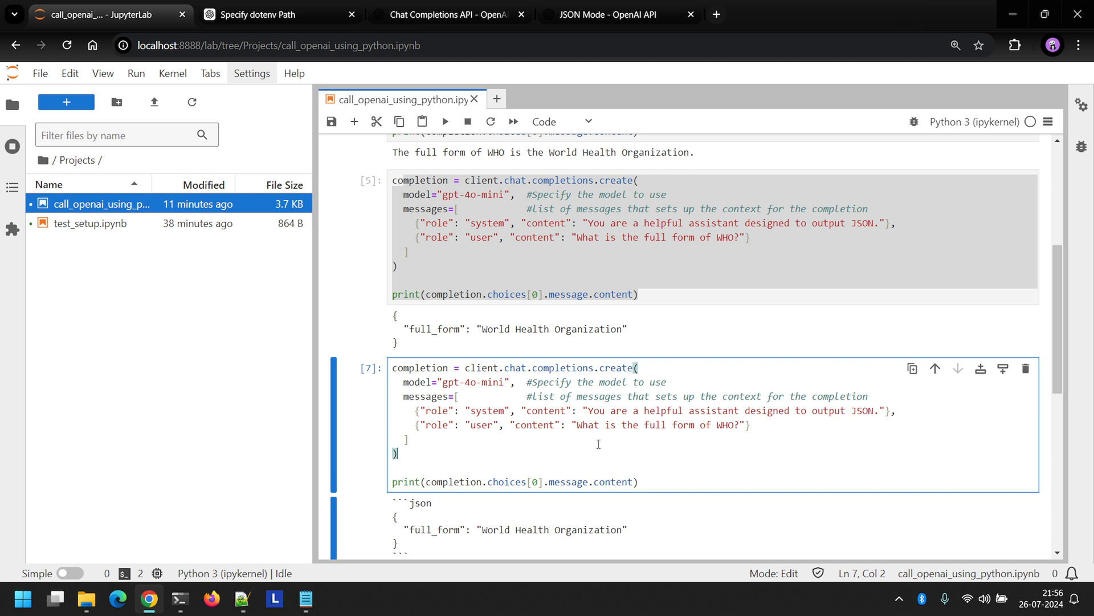
pyautogui.moveTo(588, 287)
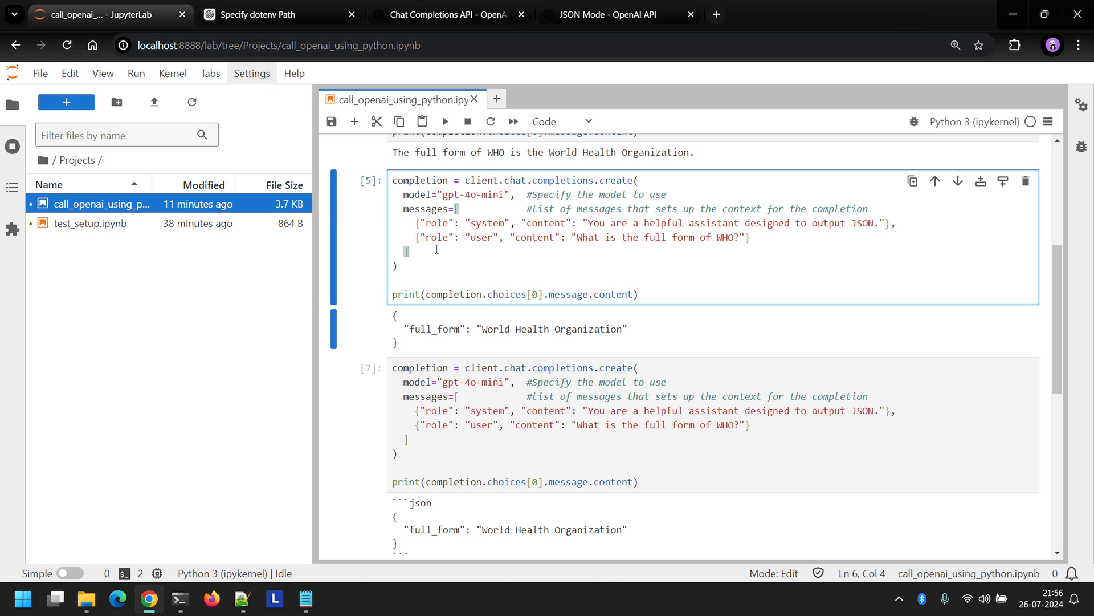
pyautogui.moveTo(446, 515)
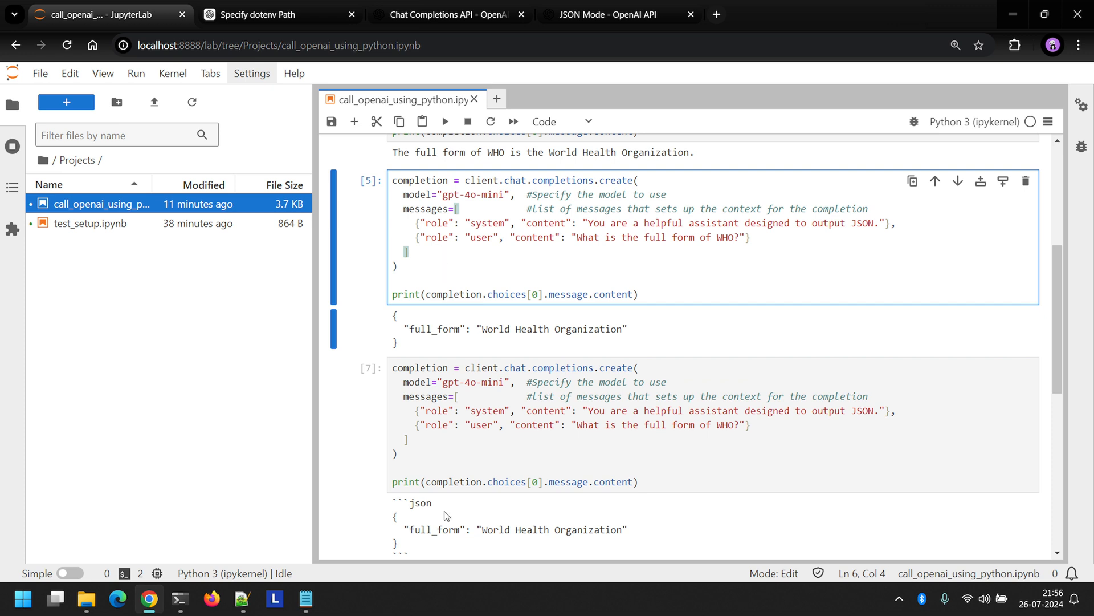